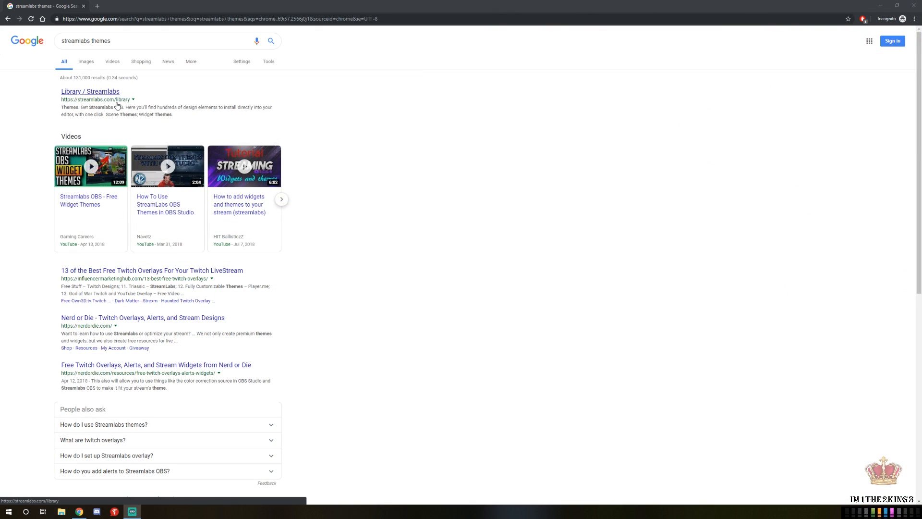
Open the 'Library / Streamlabs' search result to reach the Streamlabs themes library.
click(90, 92)
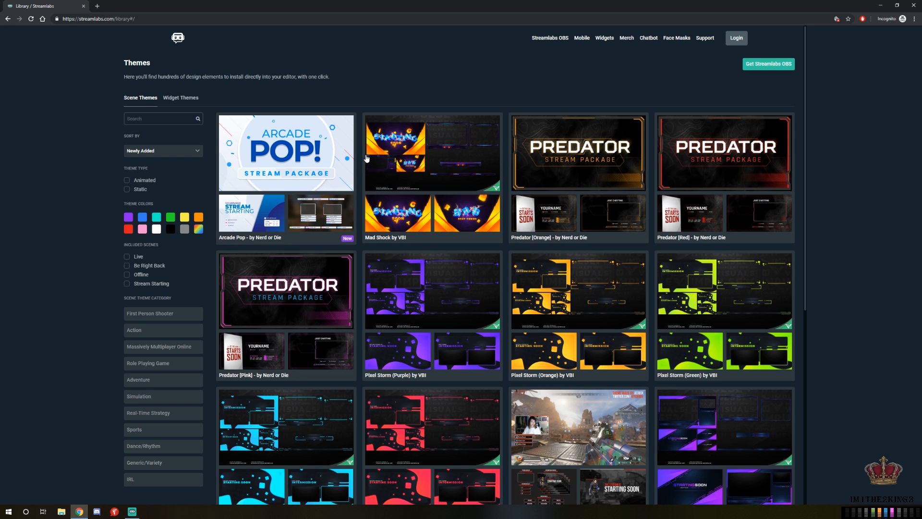
mouse_move(515, 178)
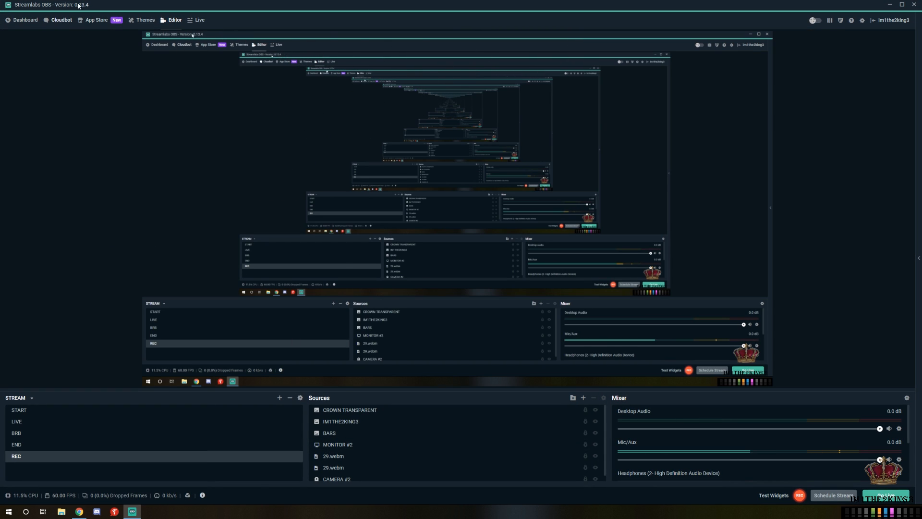
Pick the Erangel theme from the Themes catalogue and install its overlay.
click(145, 19)
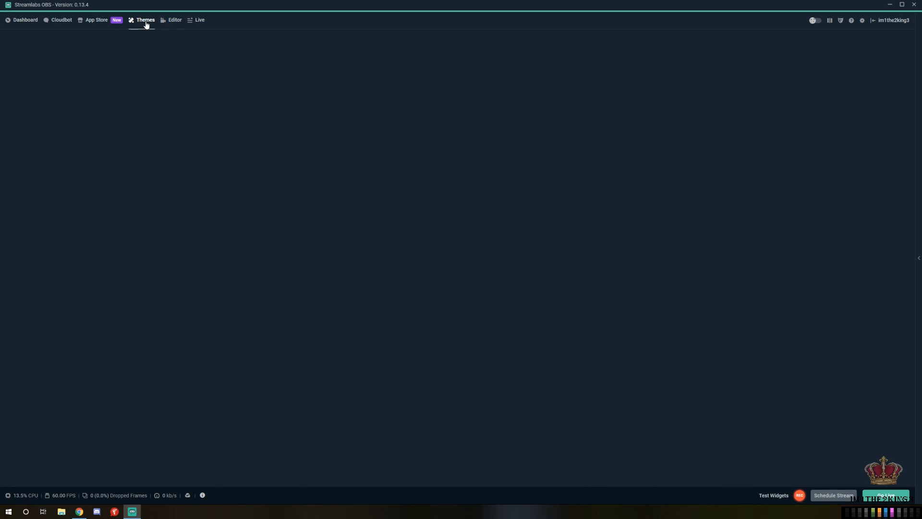
click(145, 19)
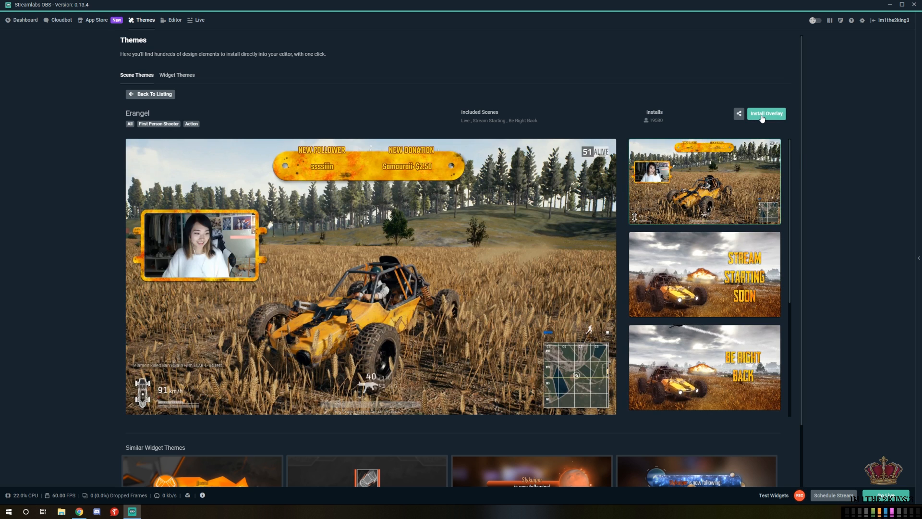
click(766, 112)
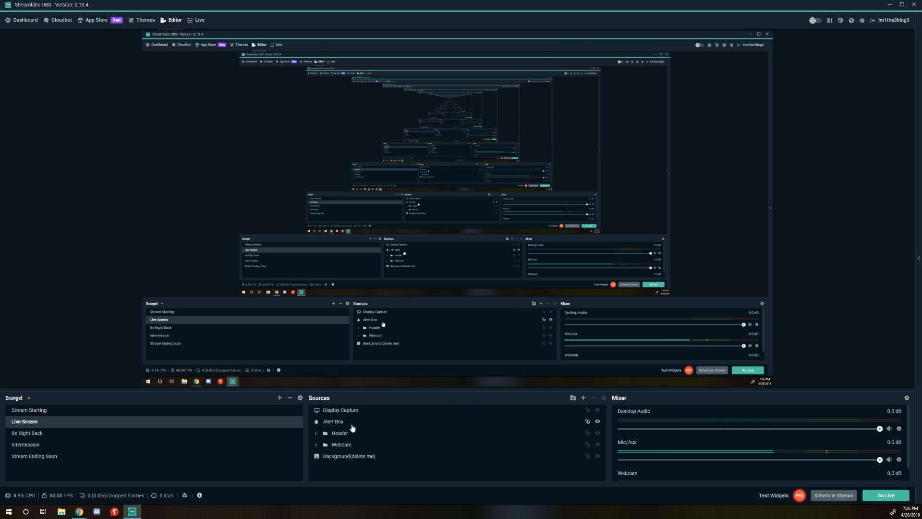
Select the Alert Box source in the Editor's Sources list once installation finishes.
click(334, 421)
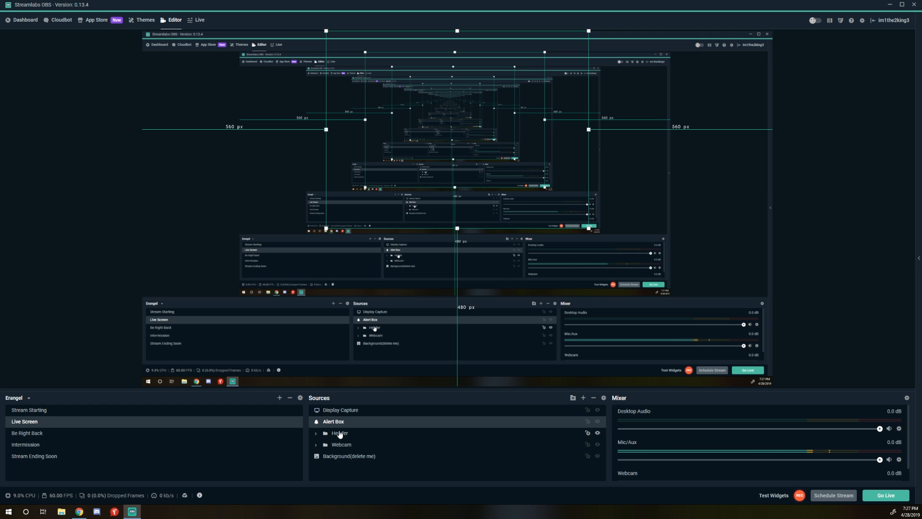
Move Display Capture below the Webcam folder in the Sources list.
click(341, 444)
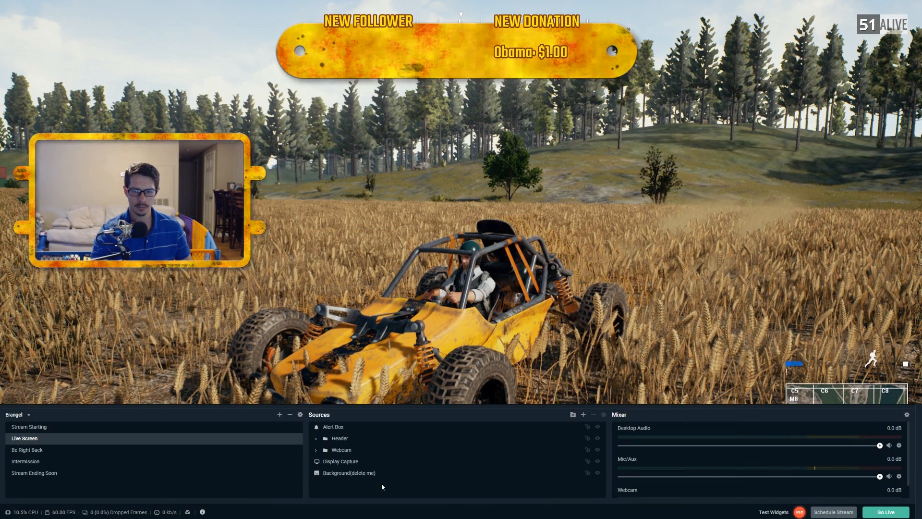
Expand the Header folder to show its donation, follower and live bar items.
click(317, 438)
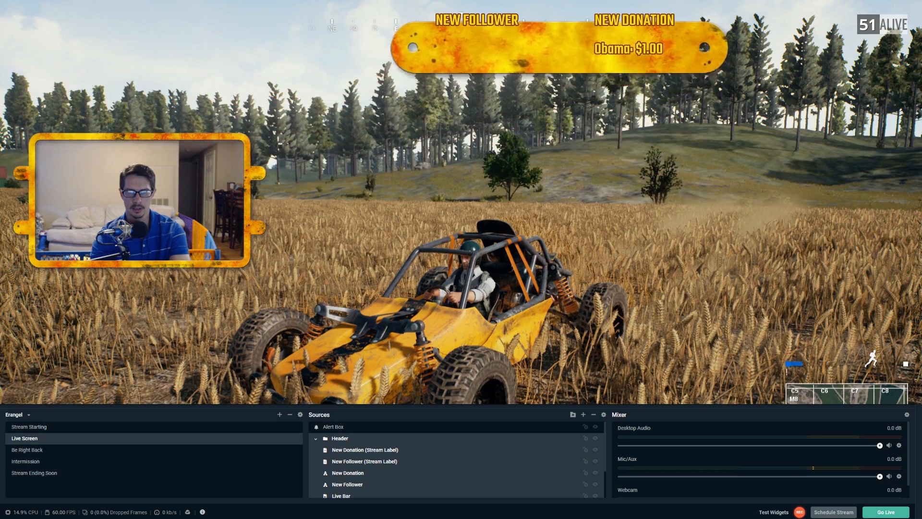
scroll(down, 3)
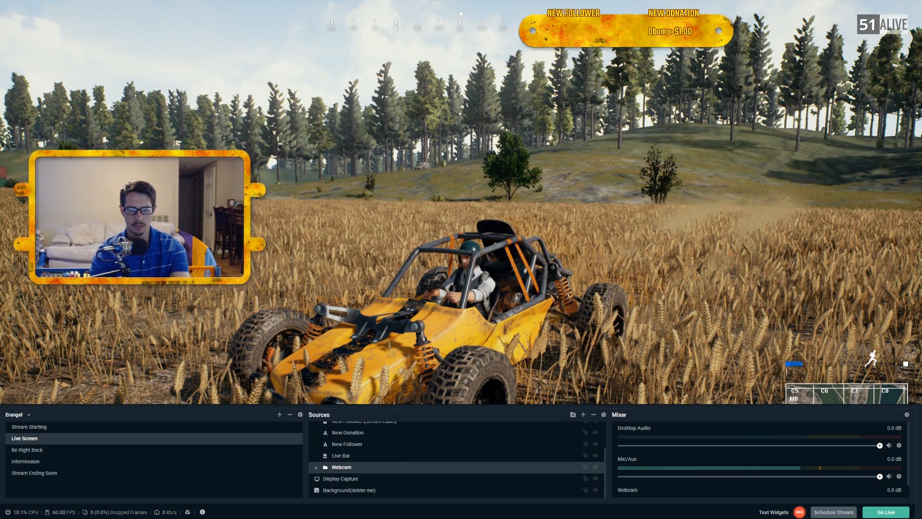